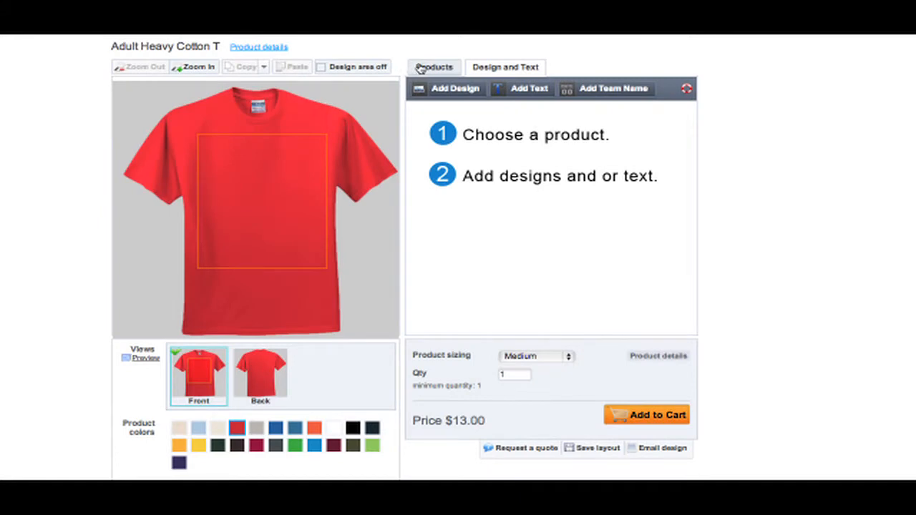
Step: Change the product to an Adult Premium T in charcoal and return to Design and Text
click(433, 67)
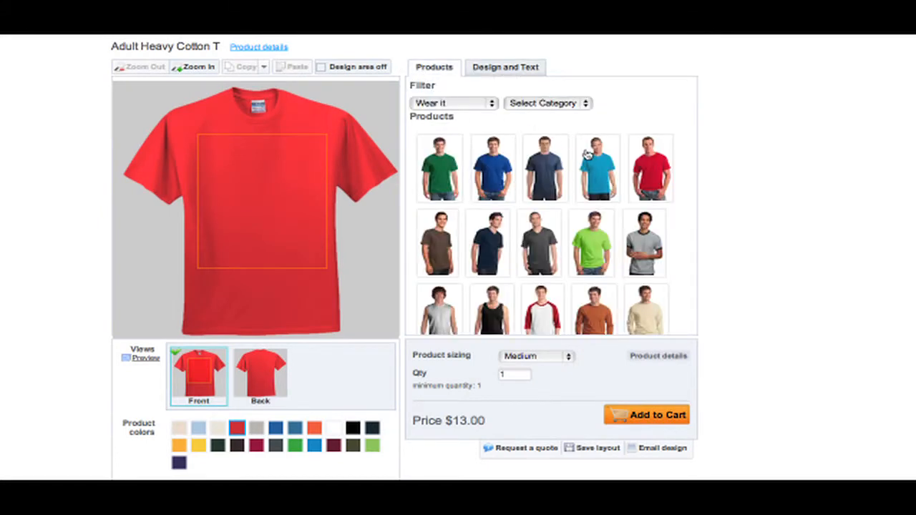
click(598, 169)
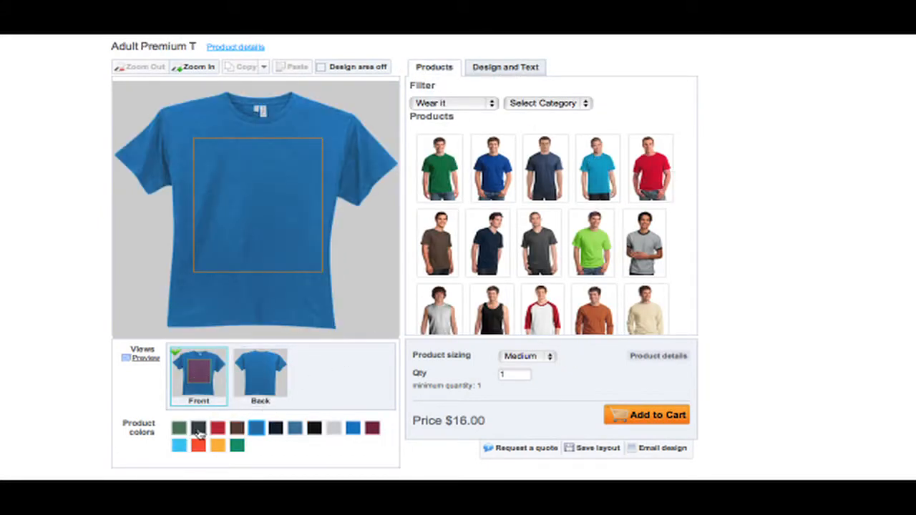
click(197, 428)
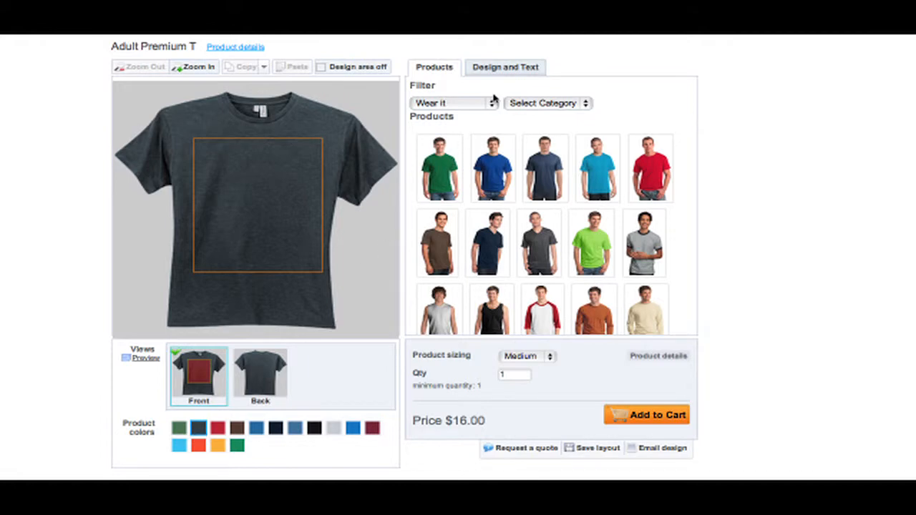
click(505, 68)
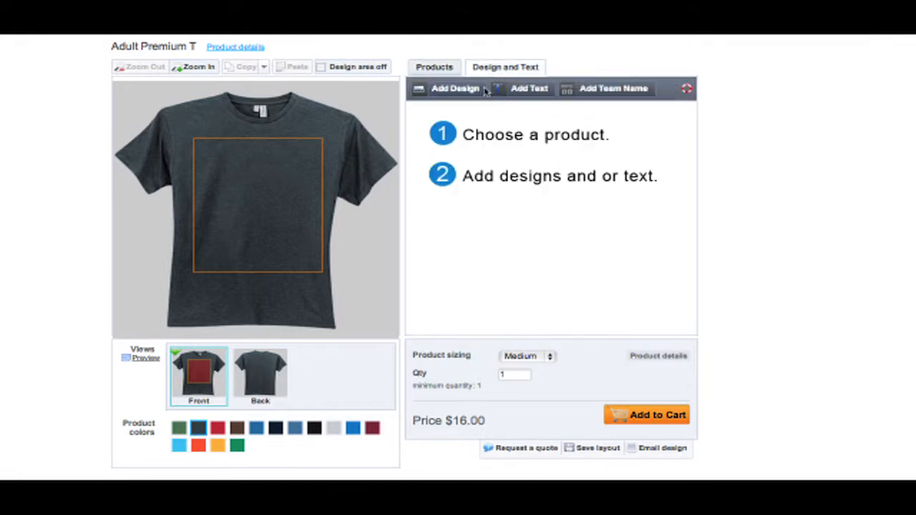
Step: Add DTG-printed 'Aliens Exist' text onto the shirt front
click(528, 88)
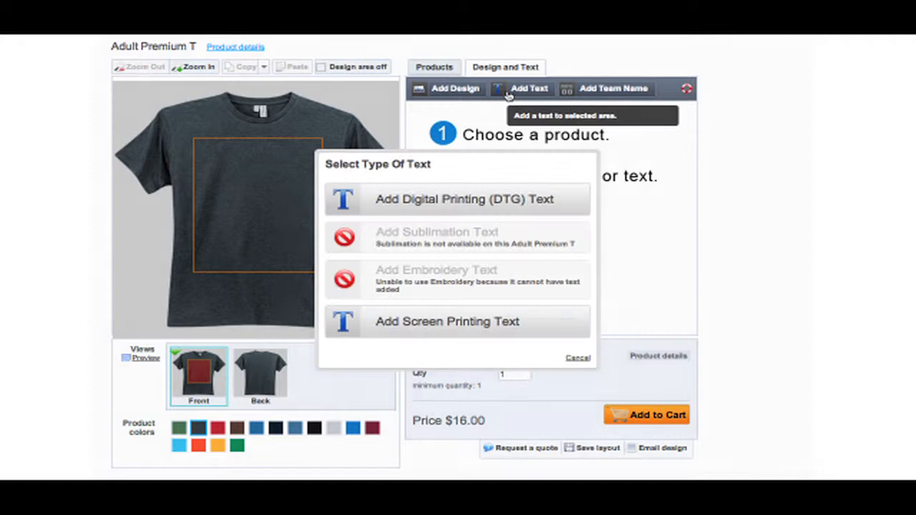
click(463, 199)
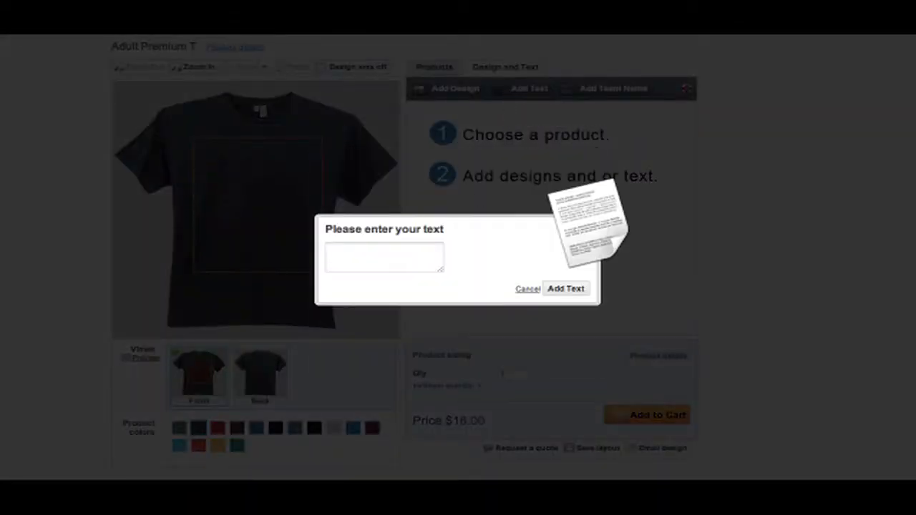
text(Aliens Exis)
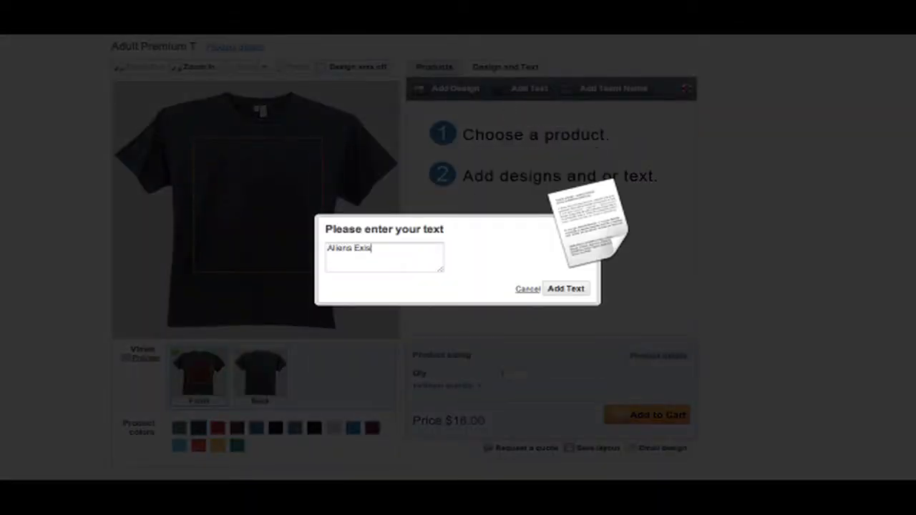
click(565, 287)
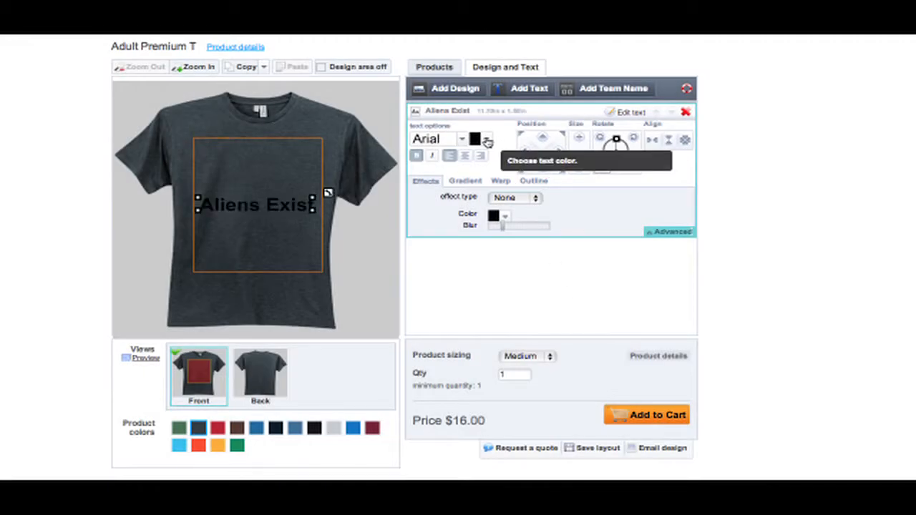
Step: Make the text white and give it a playful decorative serif font
click(475, 139)
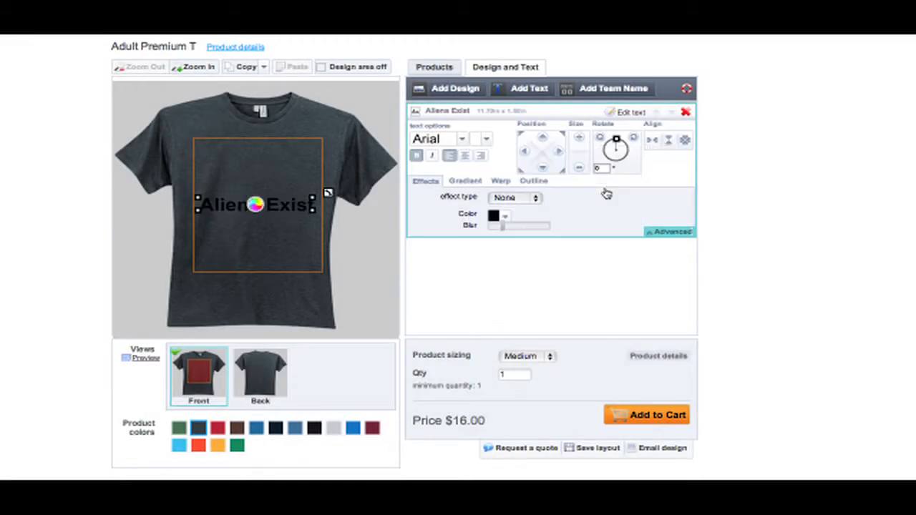
click(463, 139)
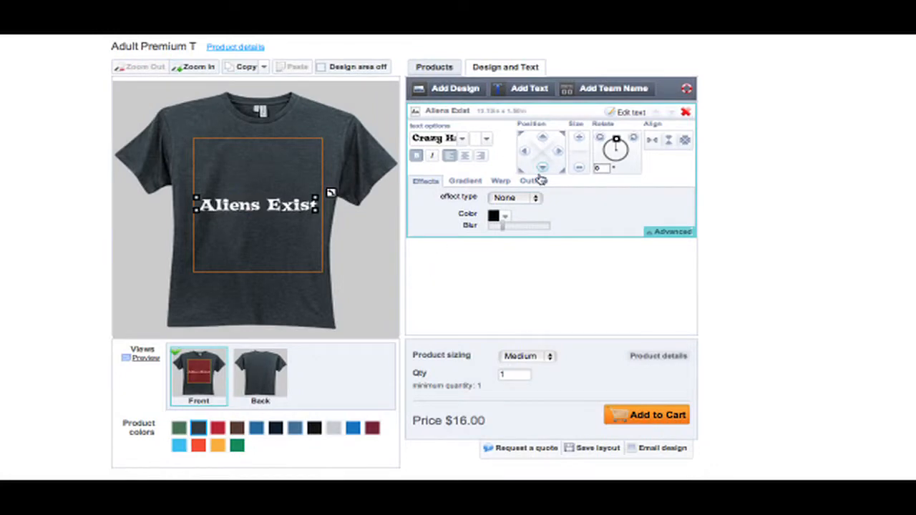
click(541, 166)
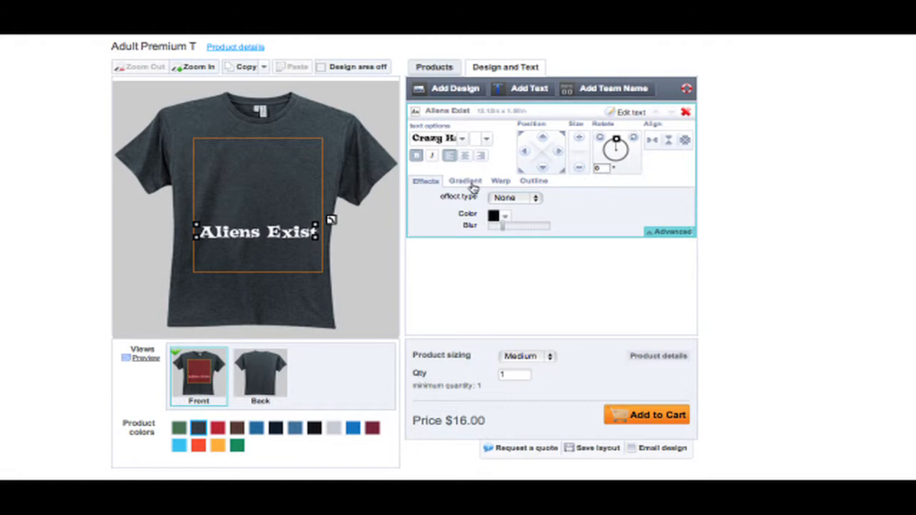
click(500, 180)
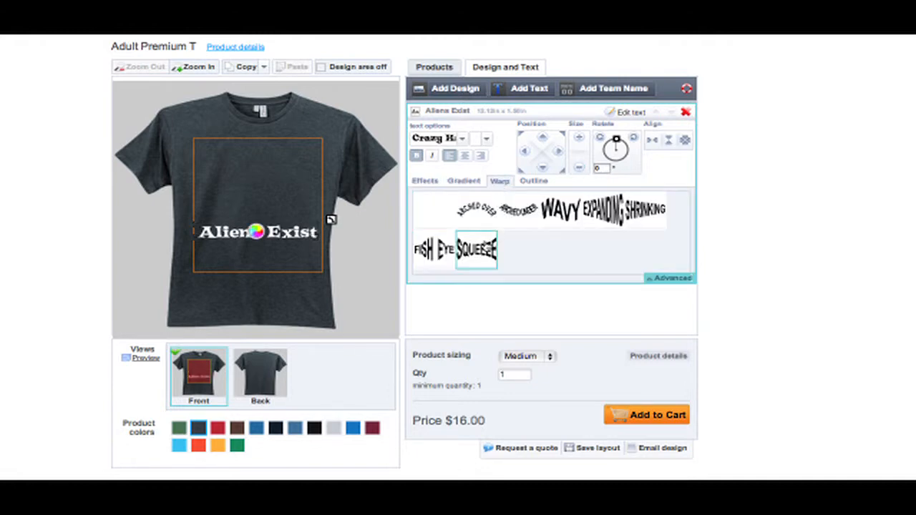
click(533, 180)
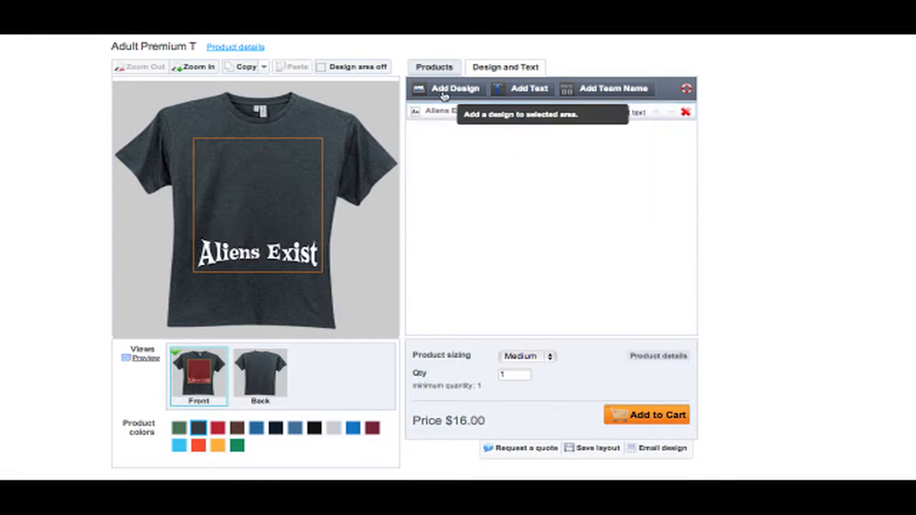
Step: Add a green alien graphic above the text, confirming image permission, and zoom in on the design
click(455, 89)
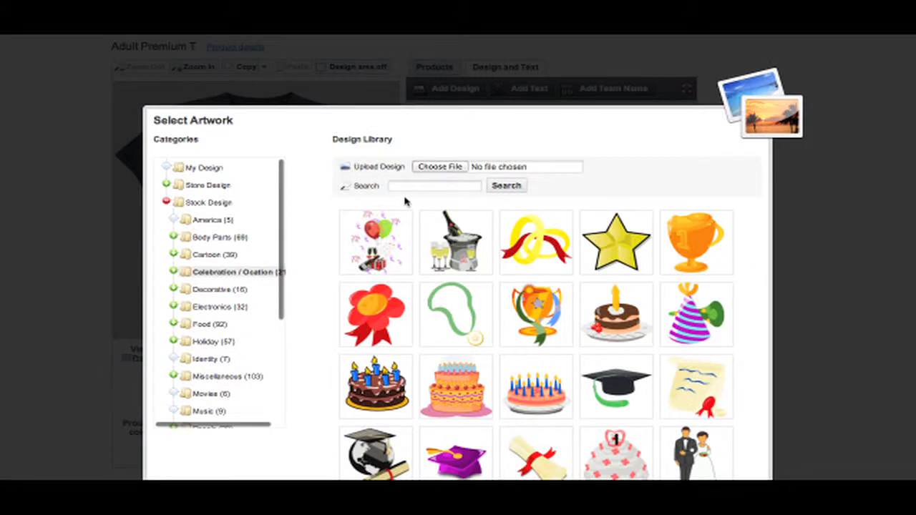
mouse_move(336, 199)
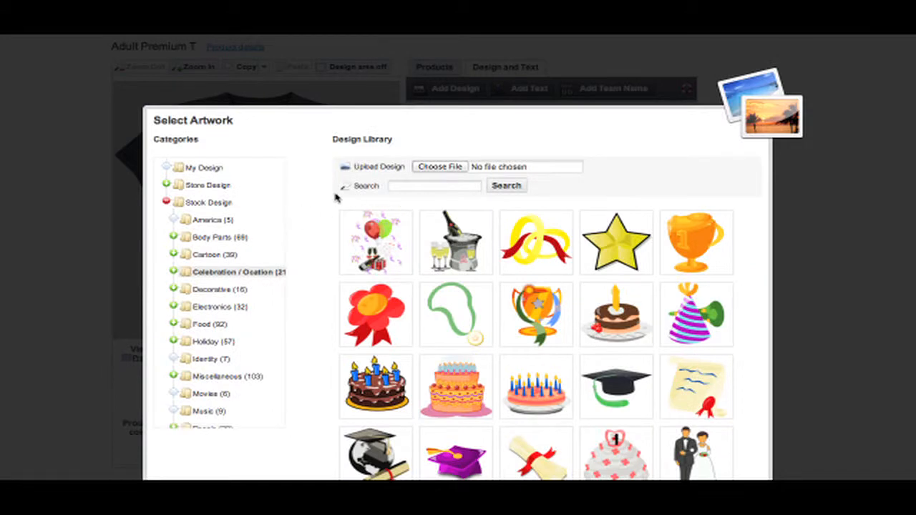
click(439, 166)
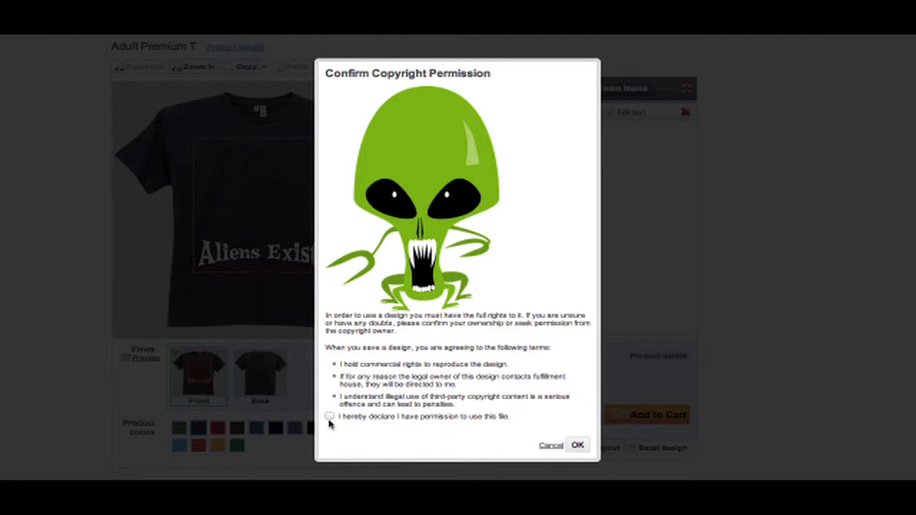
click(329, 417)
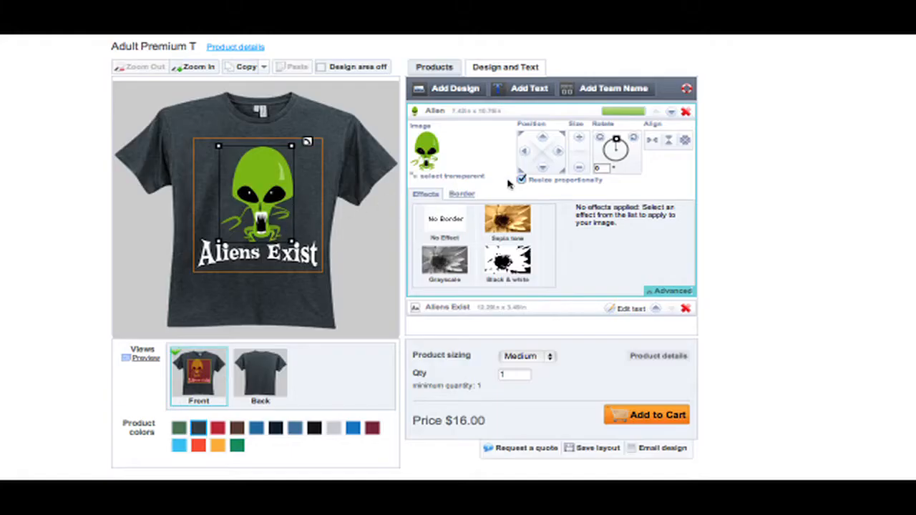
click(521, 179)
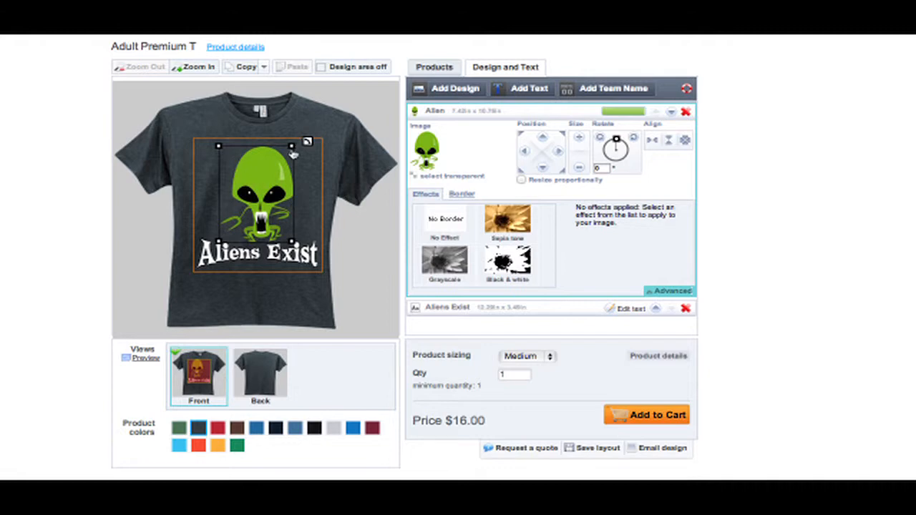
drag(295, 143, 304, 156)
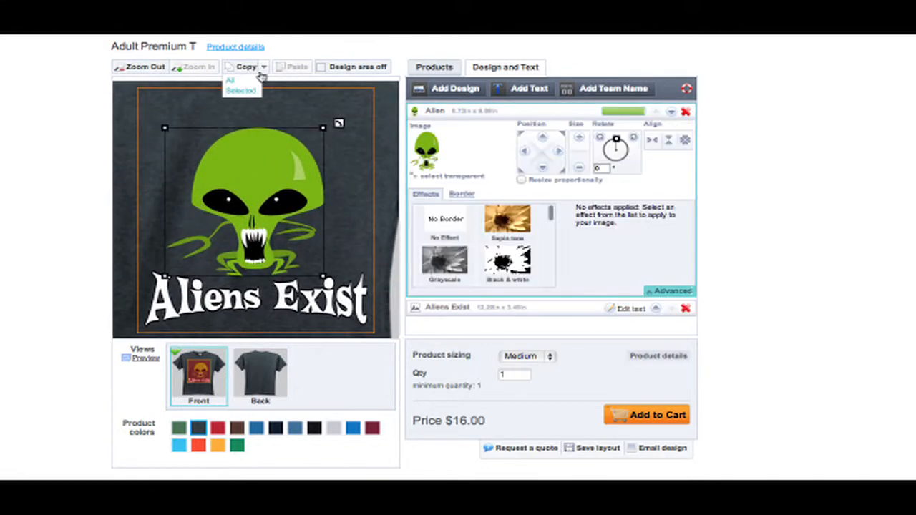
Step: Paste two small alien copies into the top-left and top-right corners, then show the whole shirt
click(292, 67)
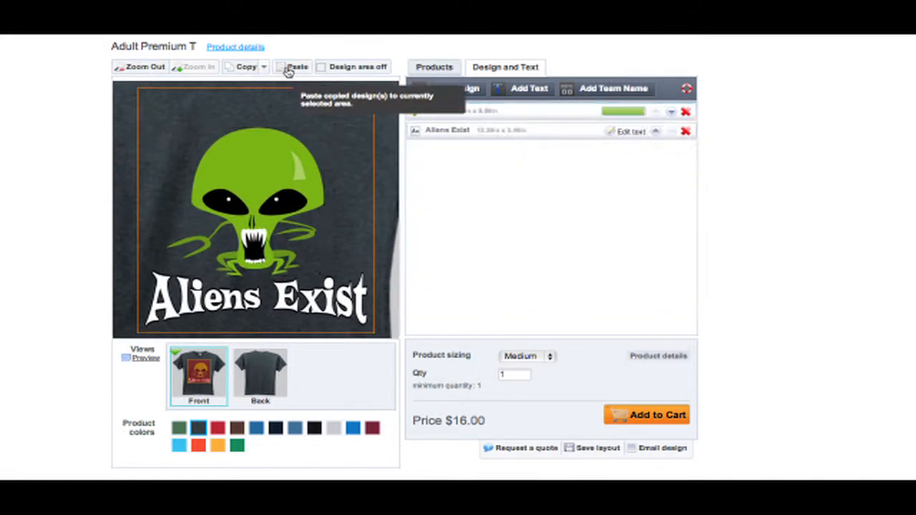
click(293, 68)
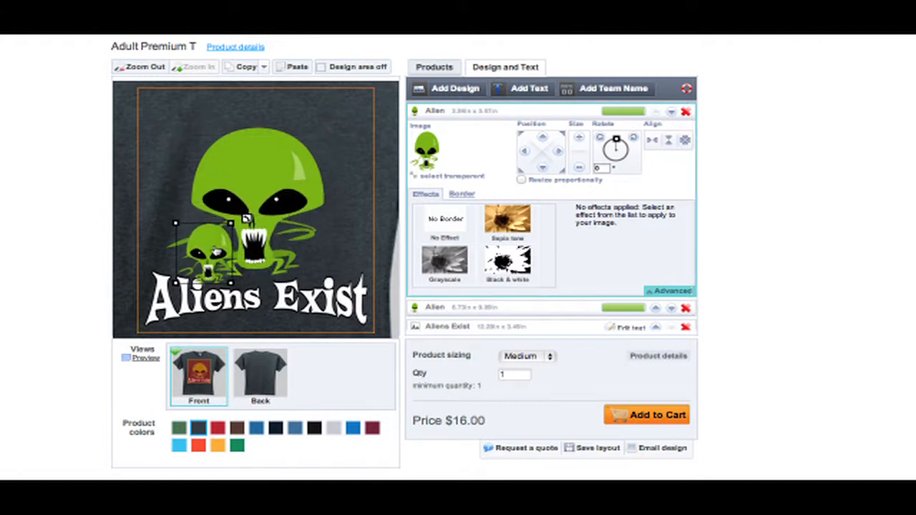
drag(212, 251, 169, 132)
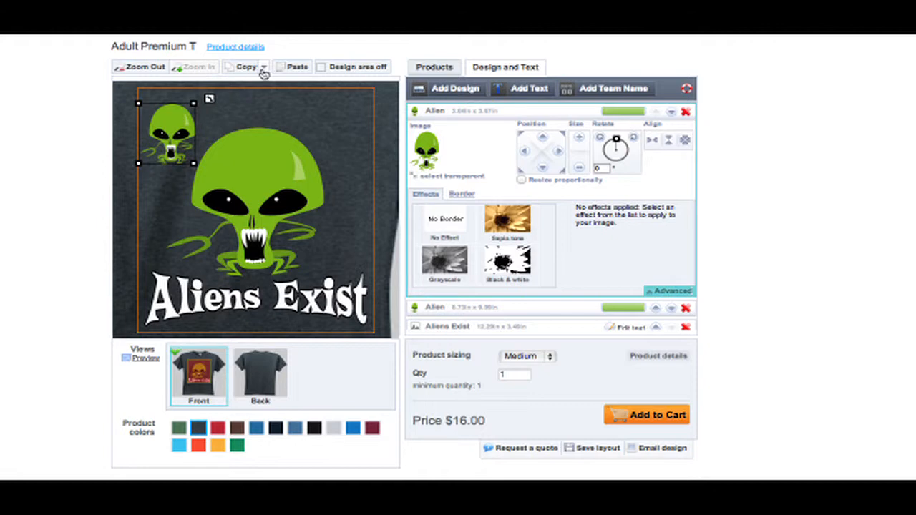
click(296, 67)
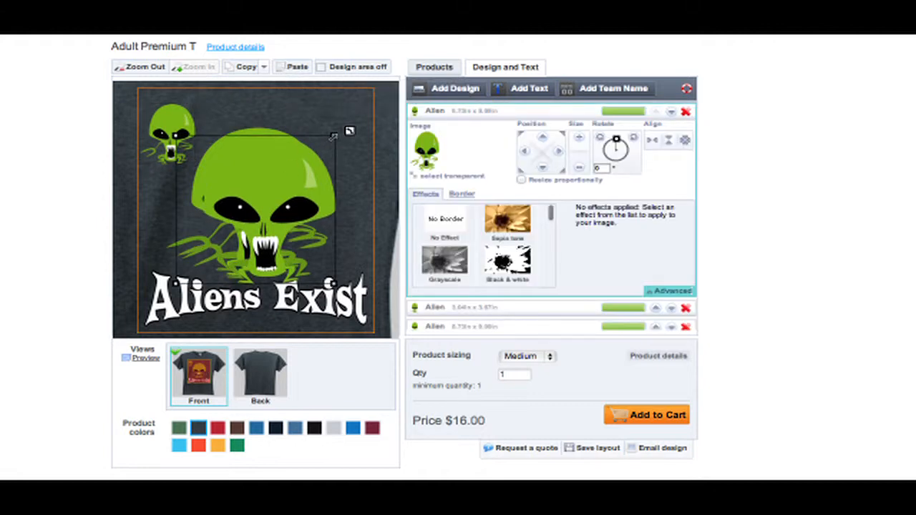
drag(332, 136, 244, 236)
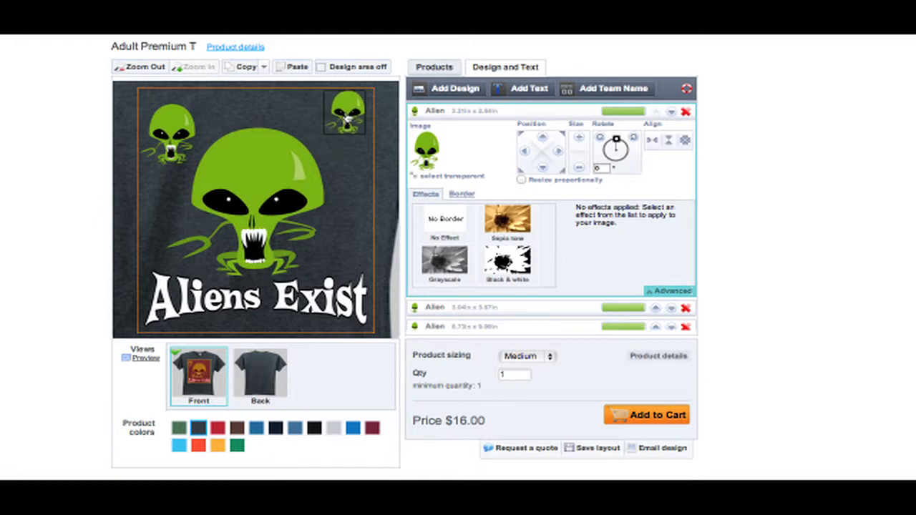
click(343, 112)
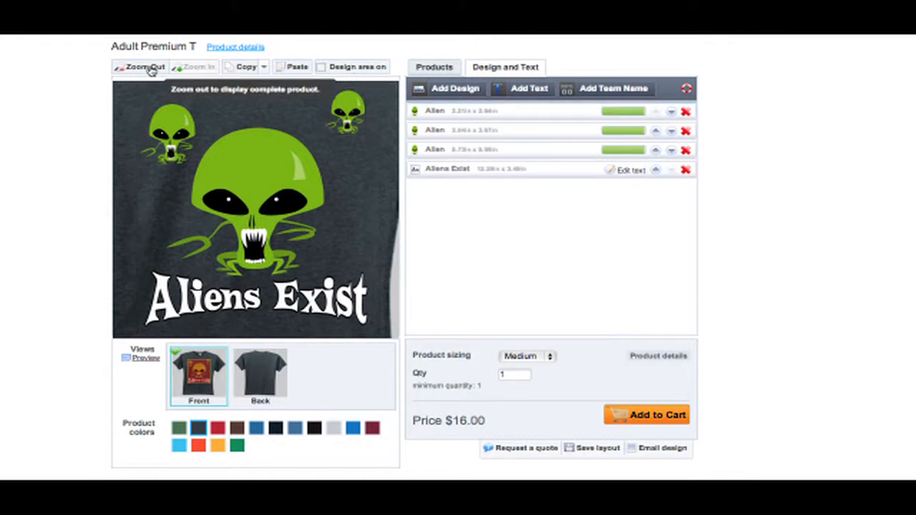
click(143, 67)
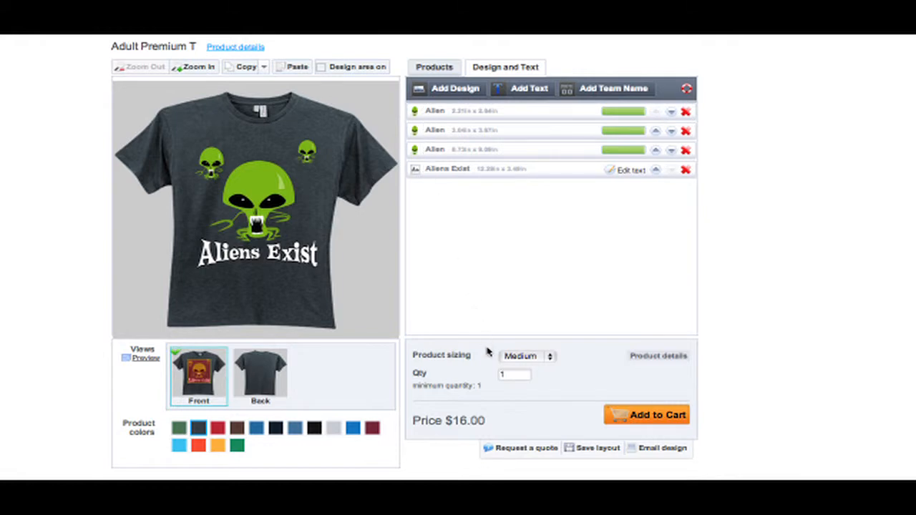
mouse_move(490, 378)
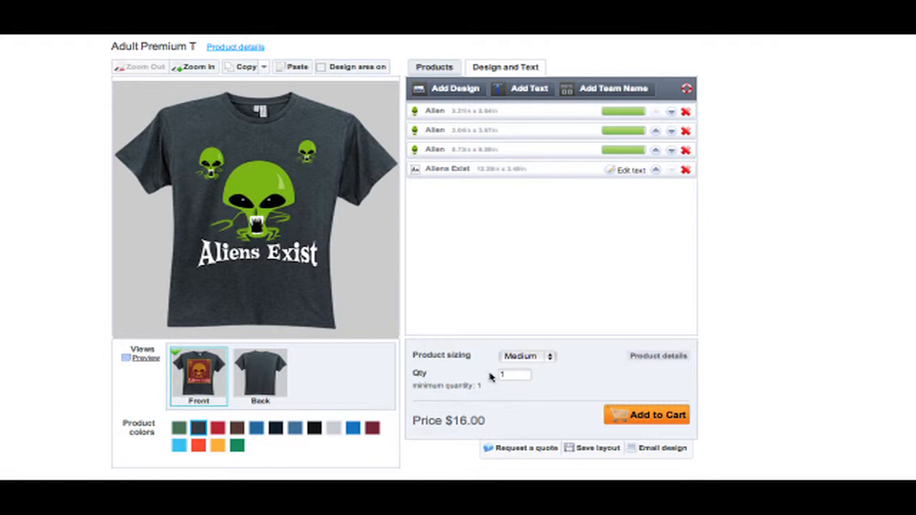
Step: Review the product details, then add the charcoal Adult Premium T to the cart
click(658, 355)
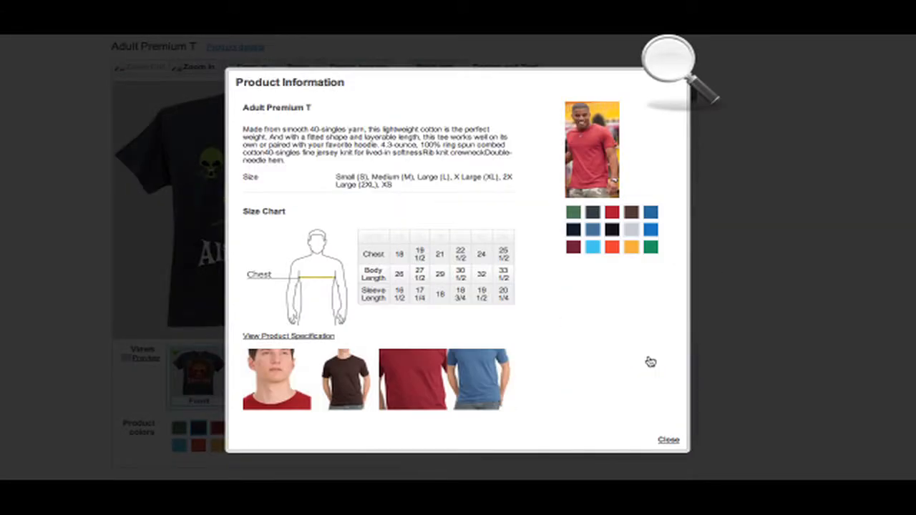
mouse_move(667, 442)
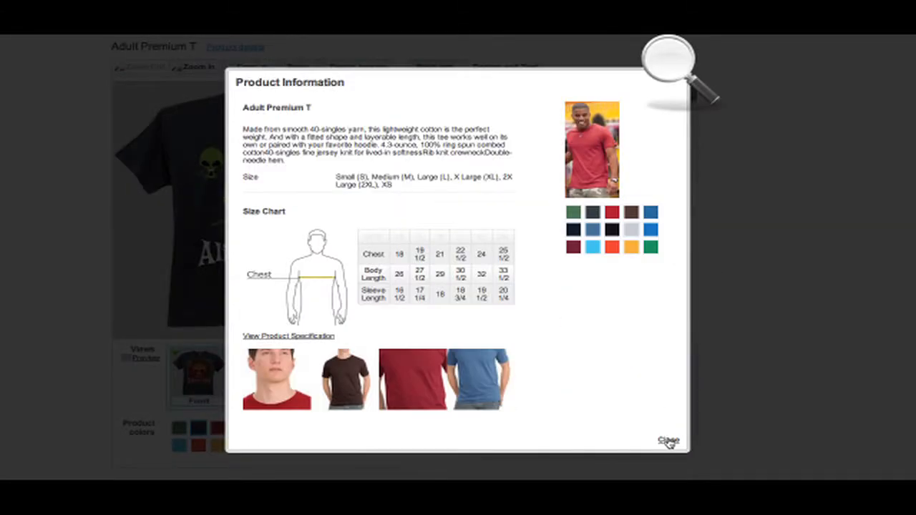
click(667, 441)
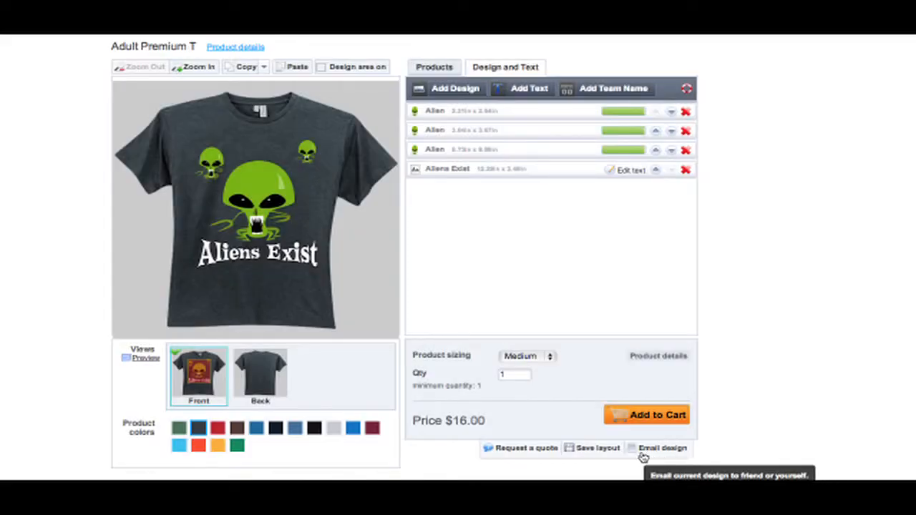
mouse_move(623, 421)
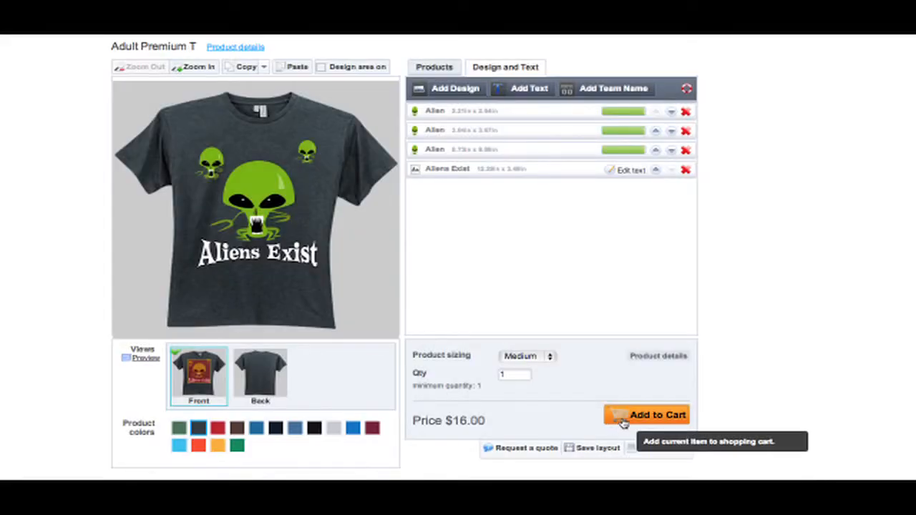
click(646, 416)
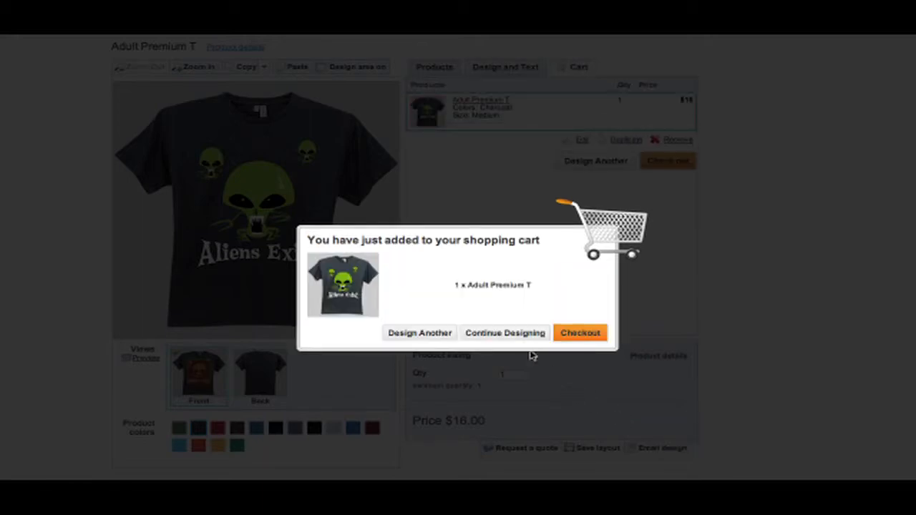
click(504, 332)
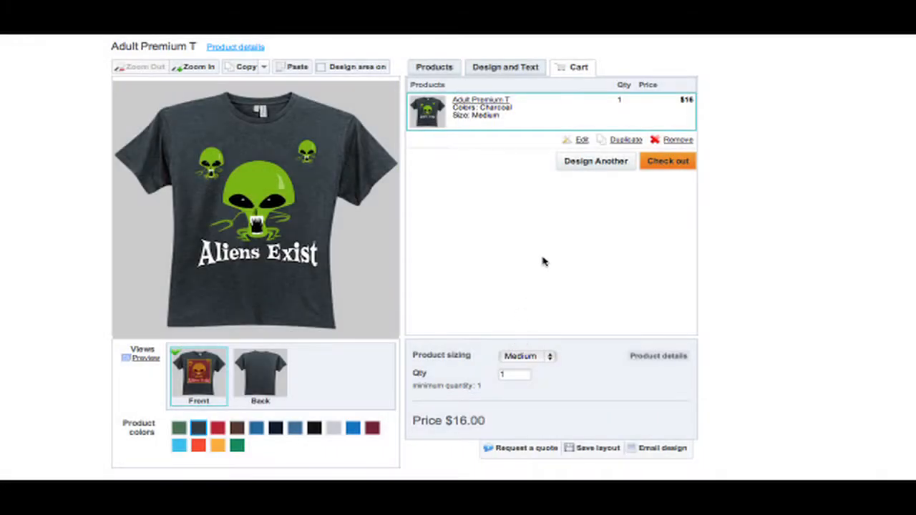
mouse_move(571, 186)
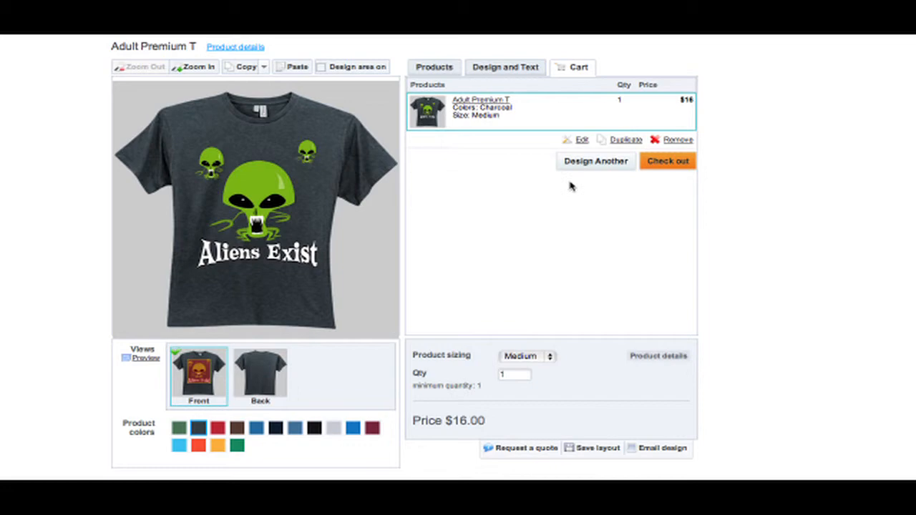